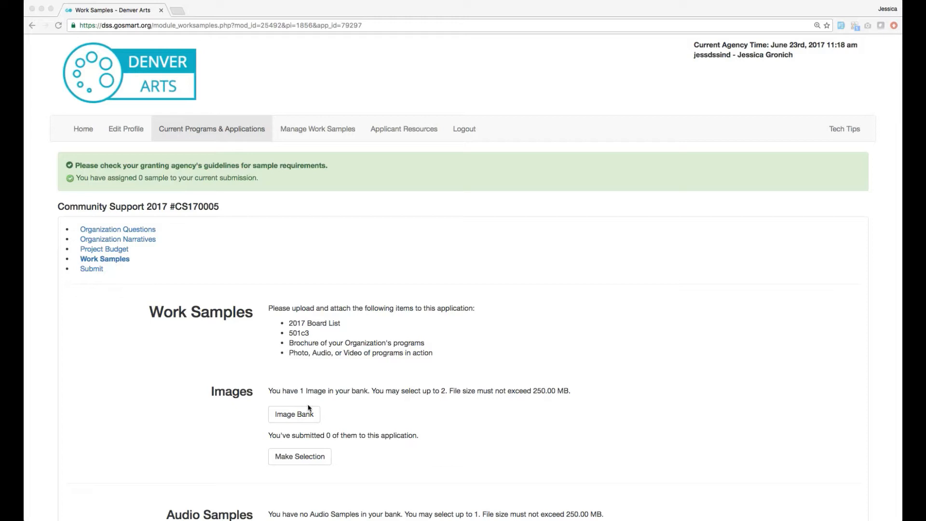
{"action": "mouse_move", "coordinate": [270, 466]}
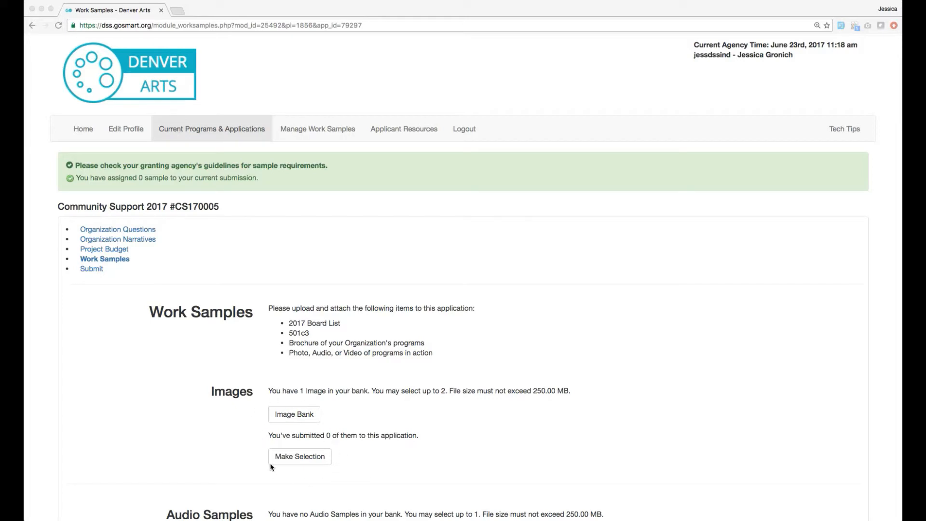
{"action": "mouse_move", "coordinate": [219, 454]}
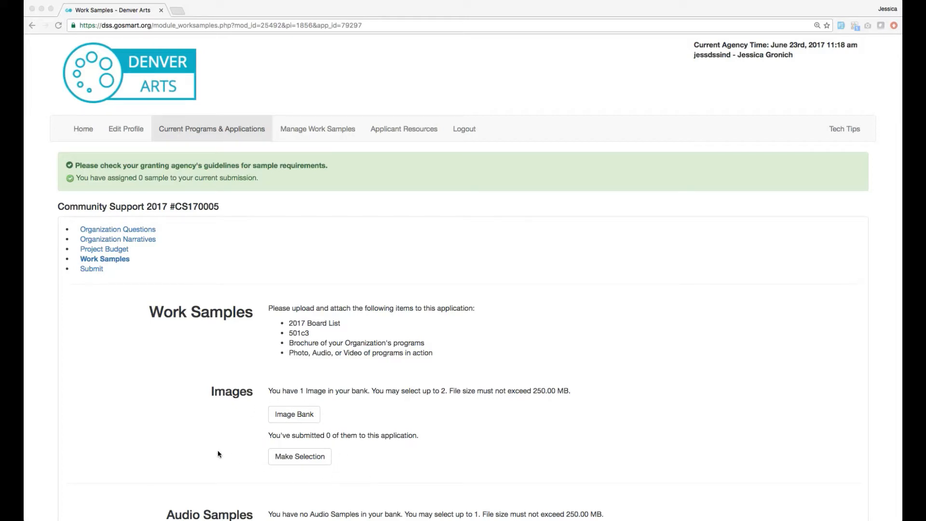
Save FIELD GRASS via Make Selection so Images shows 1 submitted, first in Sample Sort Order
{"action": "scroll", "scroll_direction": "down", "scroll_amount": 3}
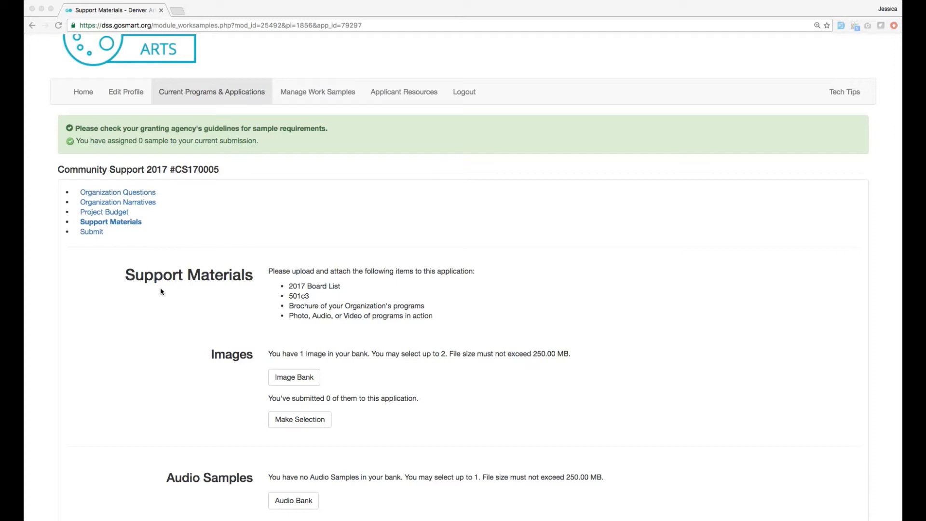
{"action": "left_click", "coordinate": [110, 222]}
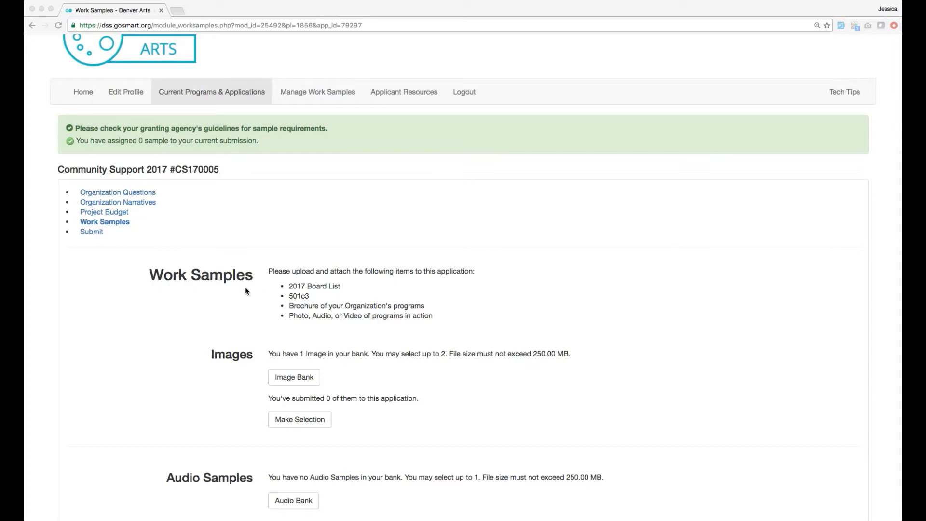
{"action": "mouse_move", "coordinate": [299, 81]}
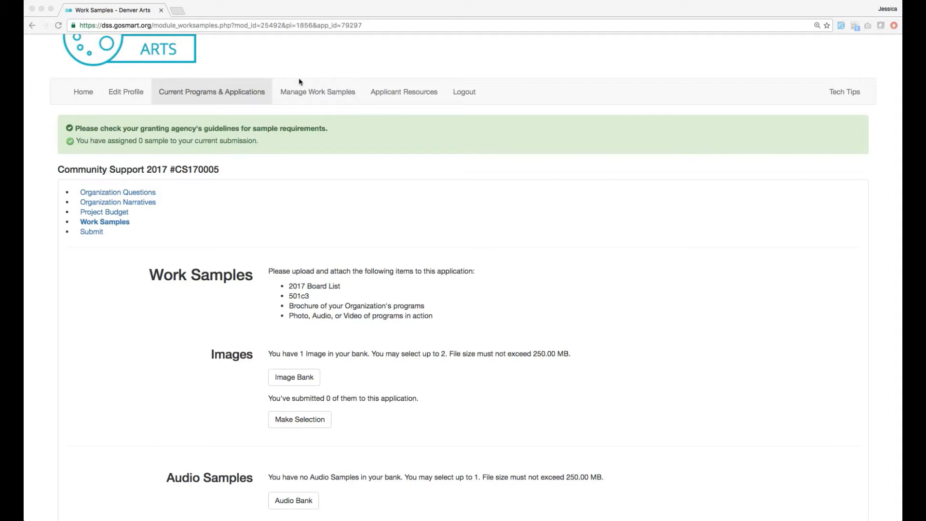
{"action": "mouse_move", "coordinate": [336, 114]}
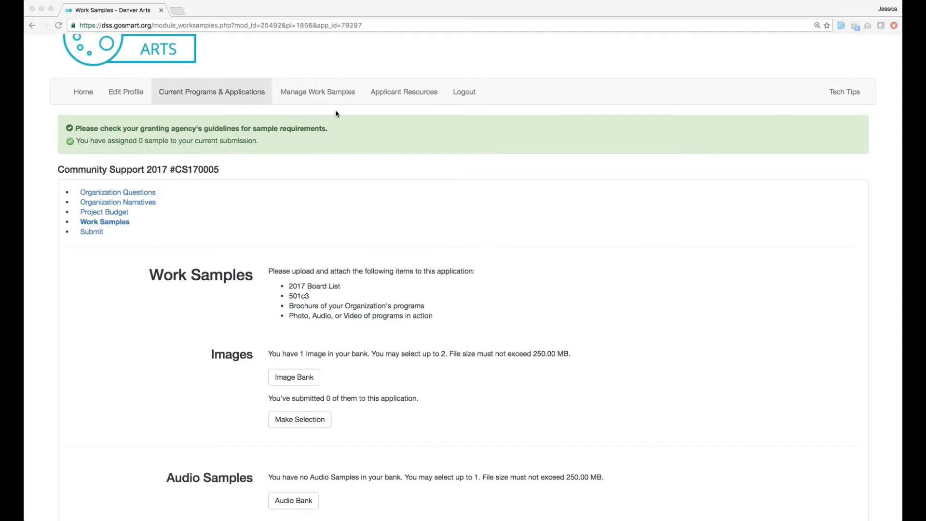
{"action": "mouse_move", "coordinate": [351, 96]}
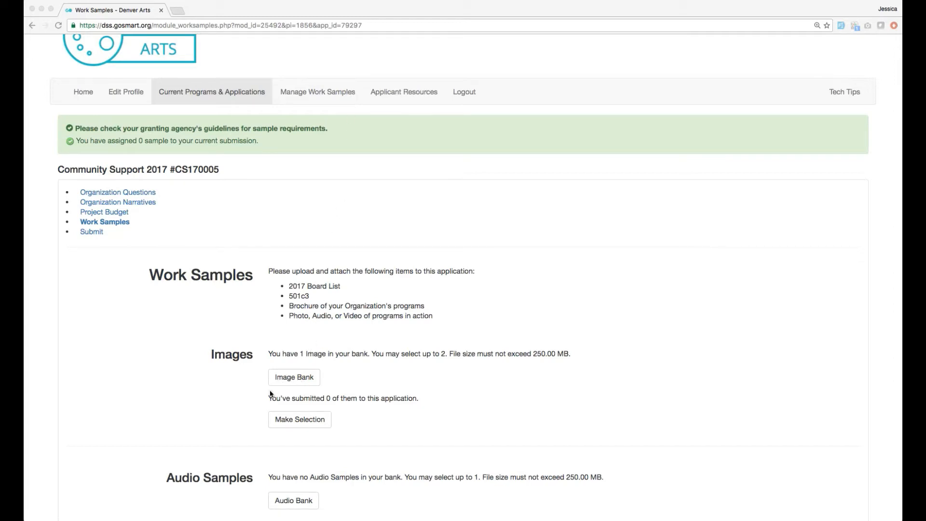
{"action": "mouse_move", "coordinate": [268, 497]}
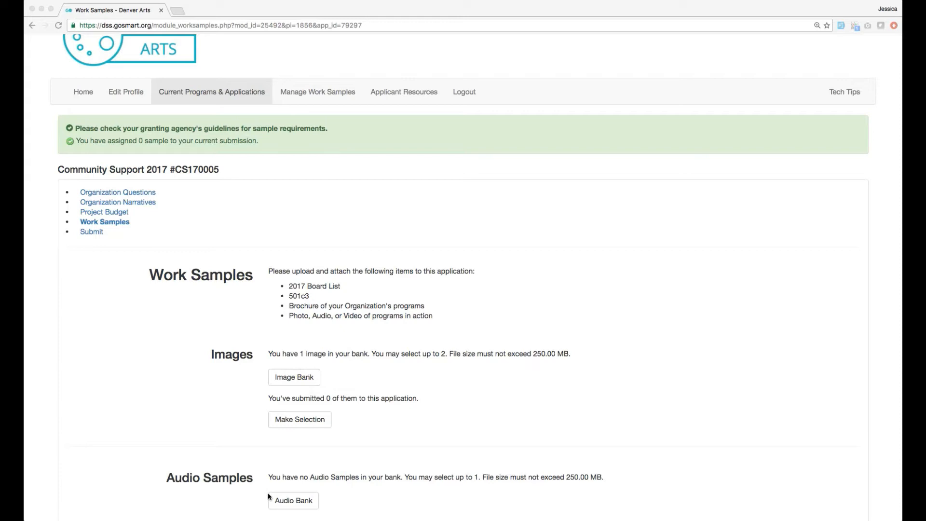
{"action": "mouse_move", "coordinate": [270, 506]}
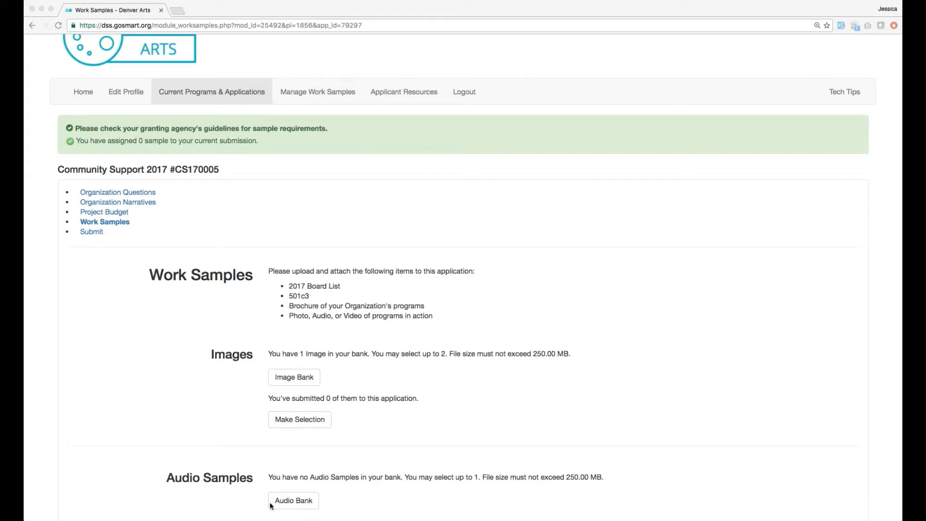
{"action": "mouse_move", "coordinate": [272, 460]}
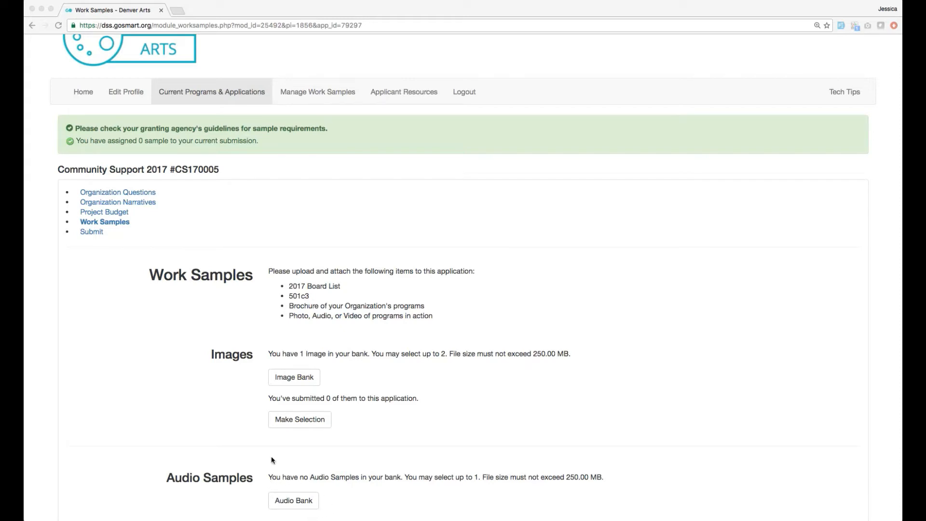
{"action": "mouse_move", "coordinate": [281, 434]}
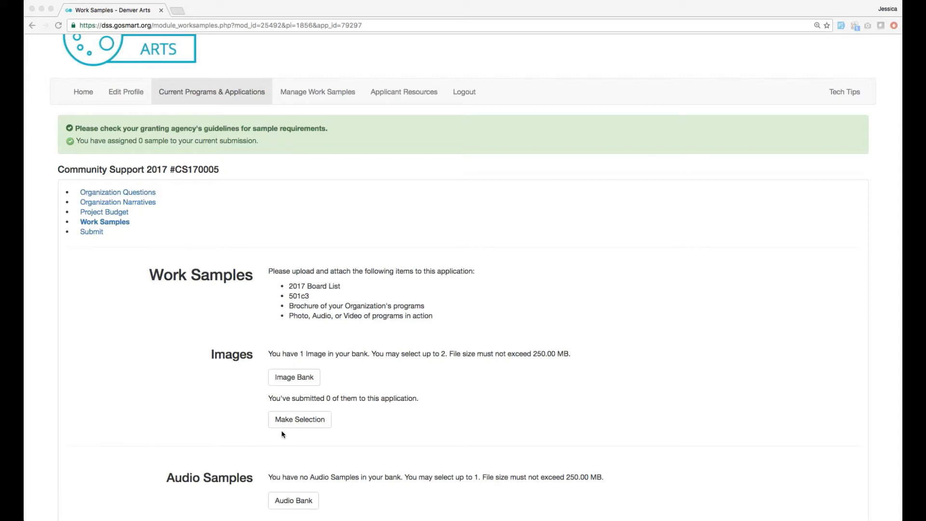
{"action": "mouse_move", "coordinate": [335, 434]}
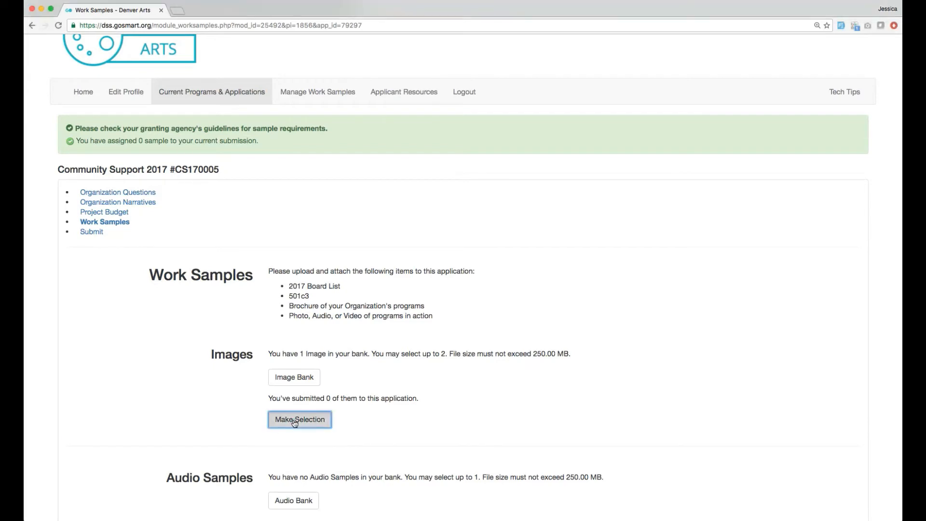
{"action": "left_click", "coordinate": [299, 419]}
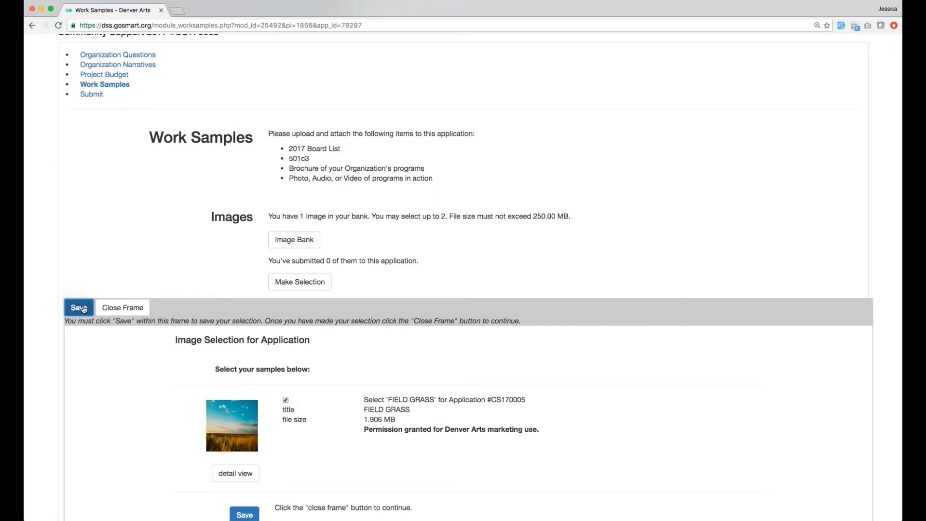
{"action": "left_click", "coordinate": [78, 307]}
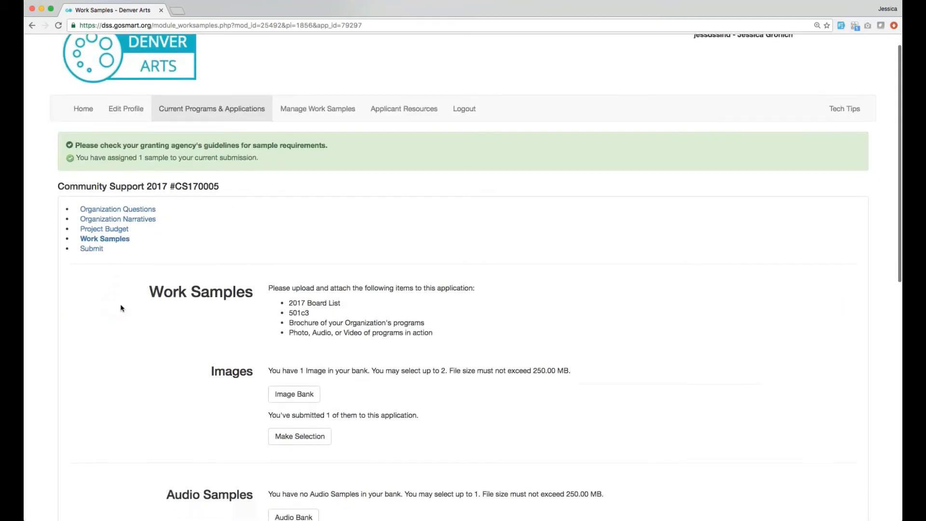
{"action": "scroll", "scroll_direction": "down", "scroll_amount": 3}
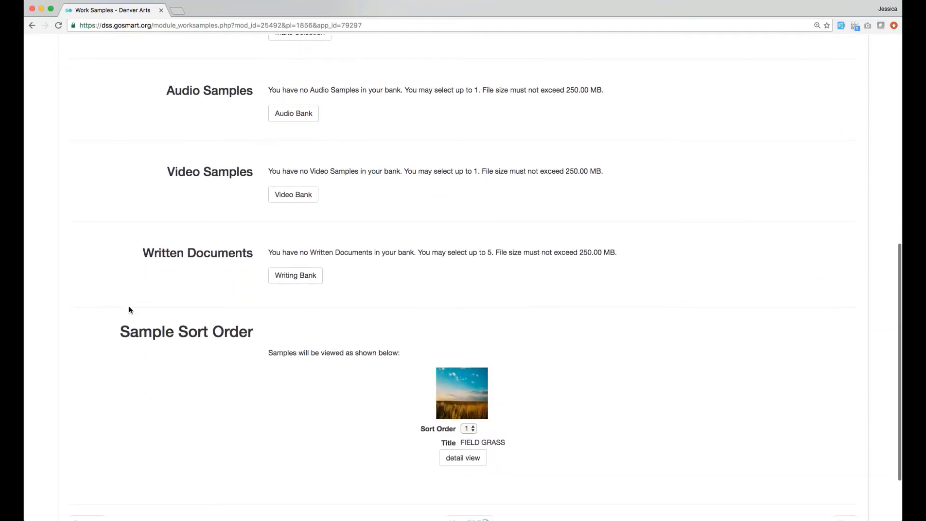
{"action": "mouse_move", "coordinate": [410, 457]}
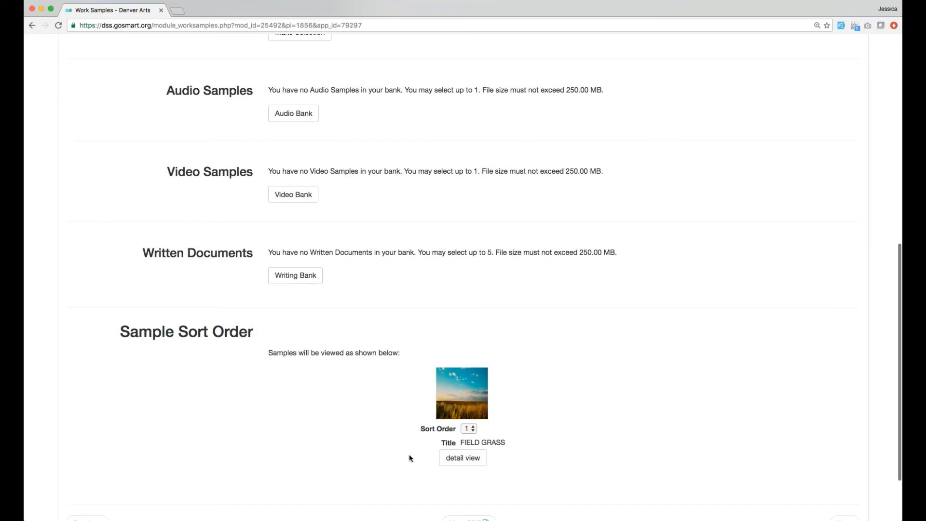
{"action": "scroll", "scroll_direction": "up", "scroll_amount": 3}
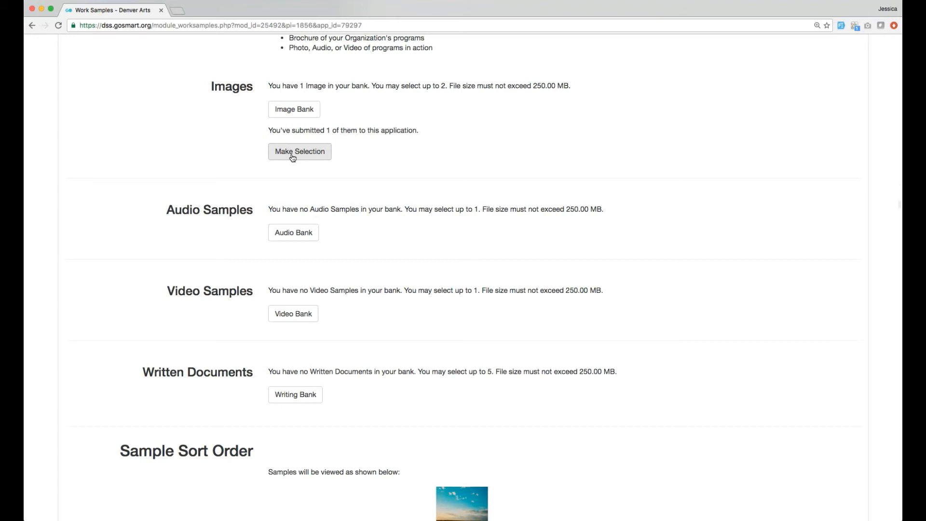
Untick FIELD GRASS in Make Selection so Images shows 0 submitted and the sort order empties
{"action": "left_click", "coordinate": [299, 151]}
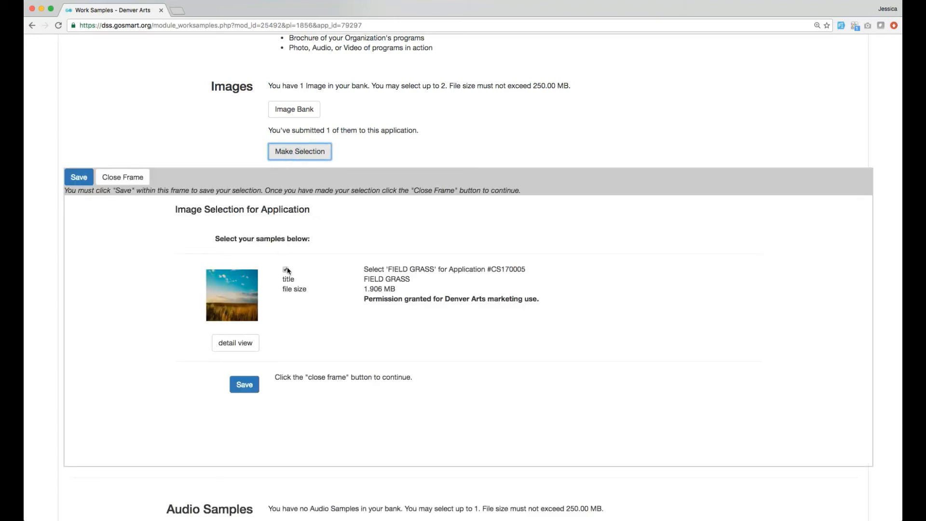
{"action": "left_click", "coordinate": [286, 270]}
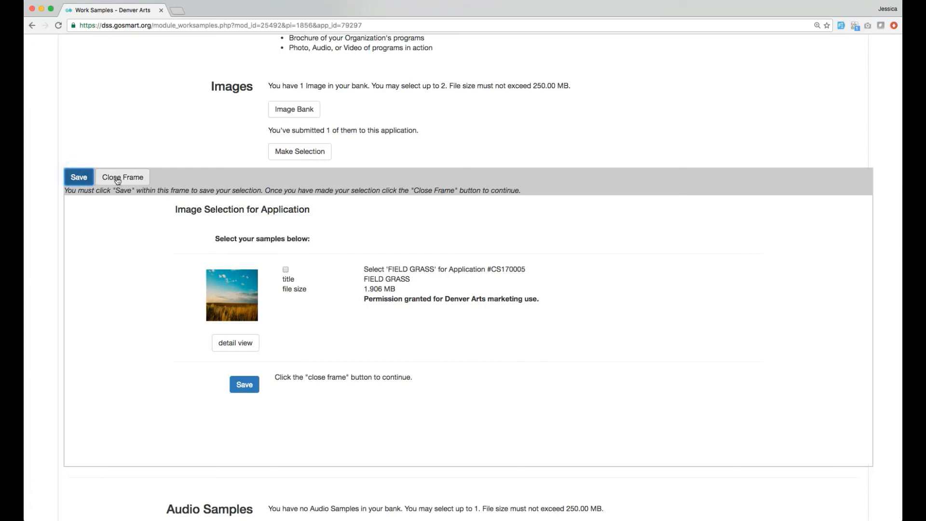
{"action": "left_click", "coordinate": [123, 177]}
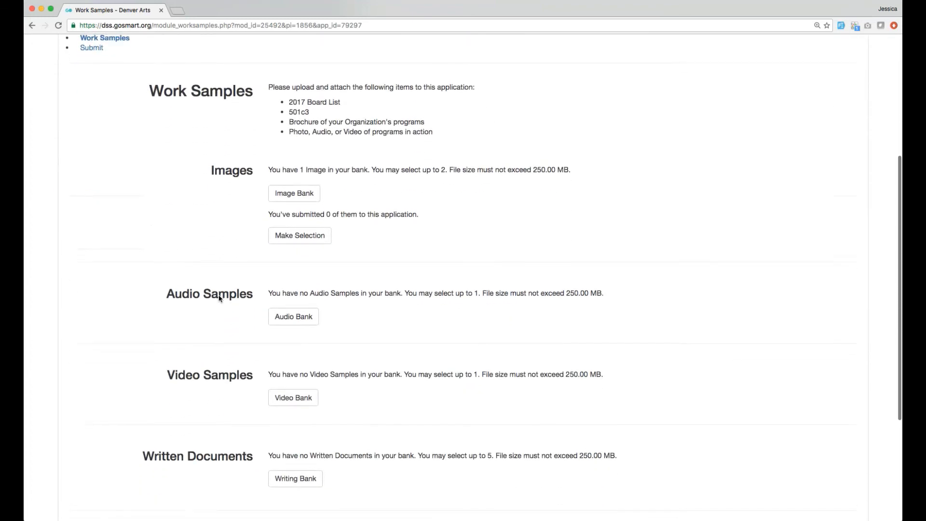
{"action": "scroll", "scroll_direction": "down", "scroll_amount": 3}
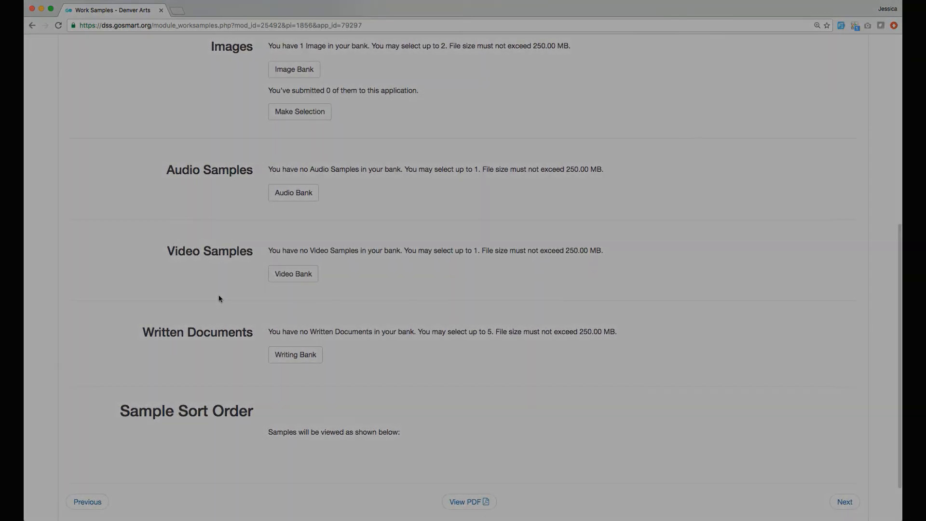